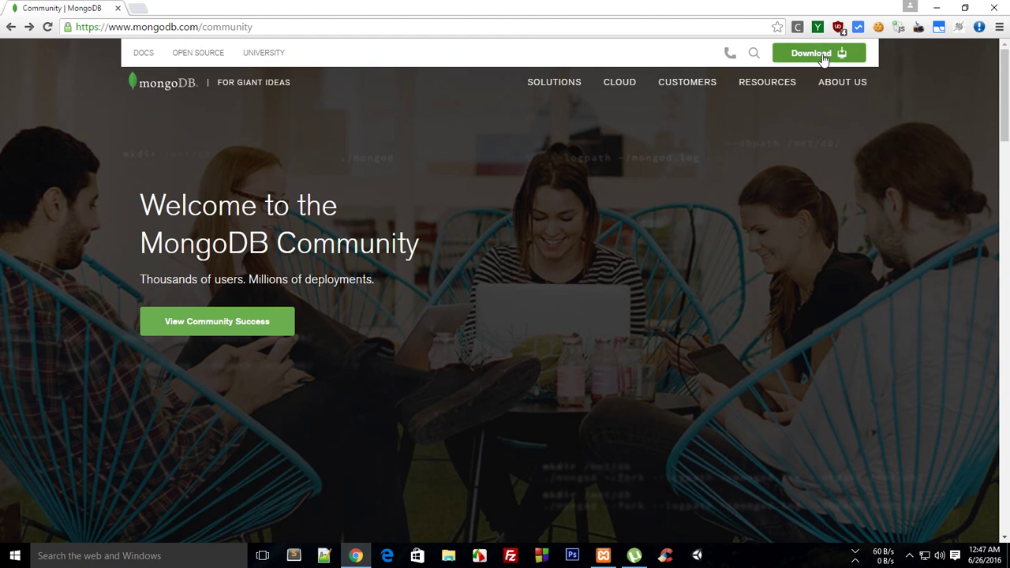
Go to the MongoDB Download Center and scroll to the Community Server section
left_click(812, 53)
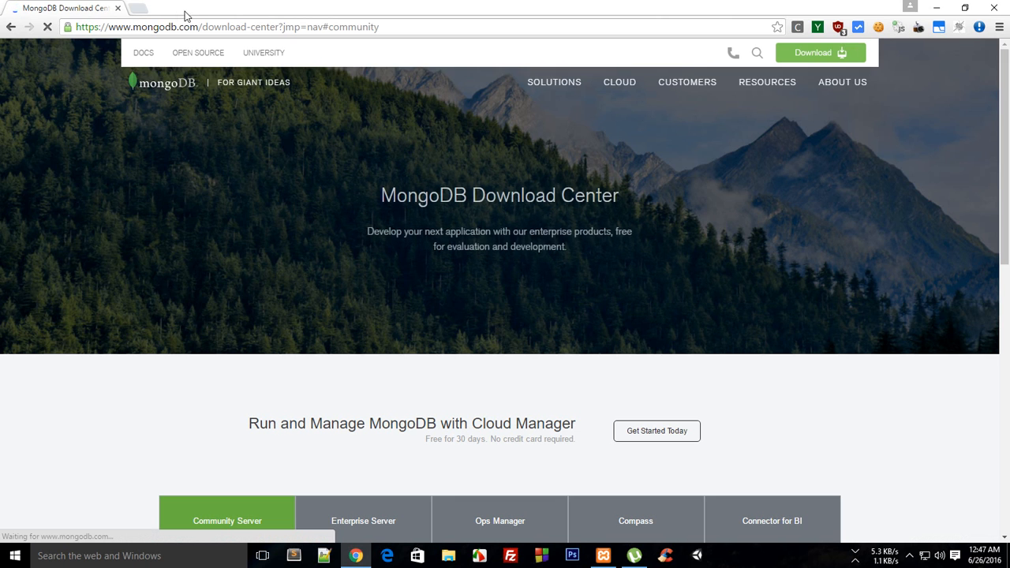
scroll("down", 3)
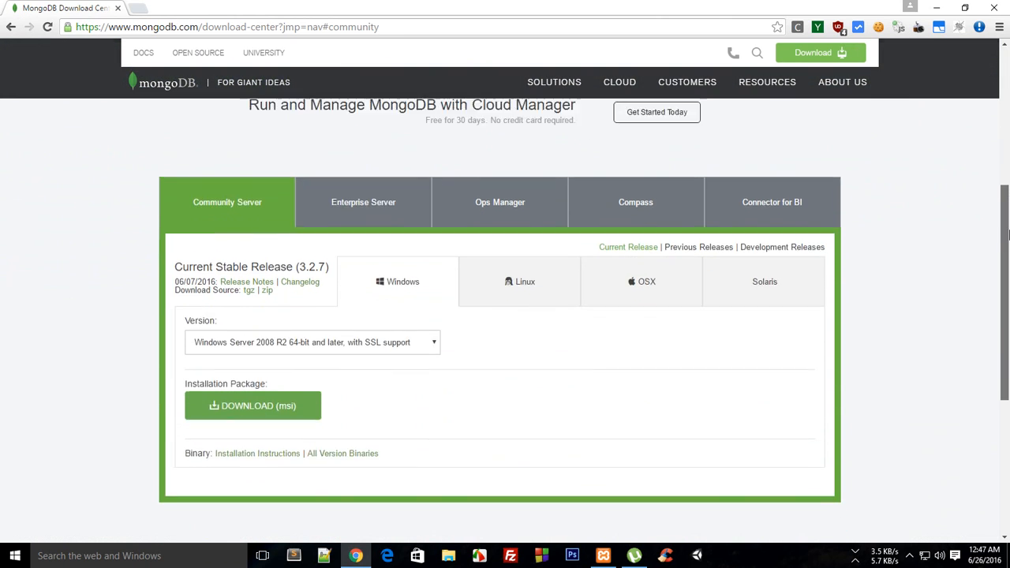
scroll("down", 3)
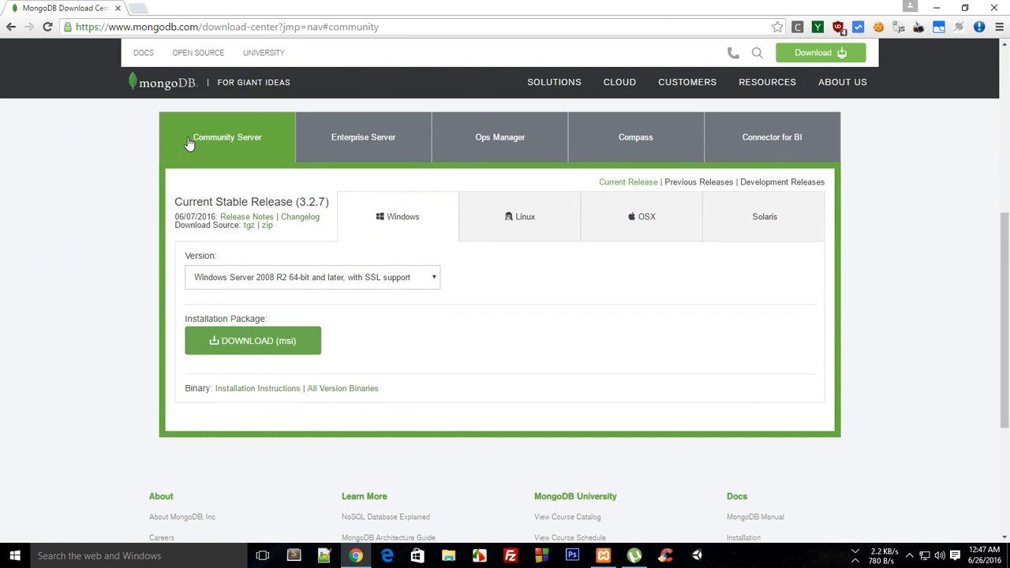
scroll("up", 3)
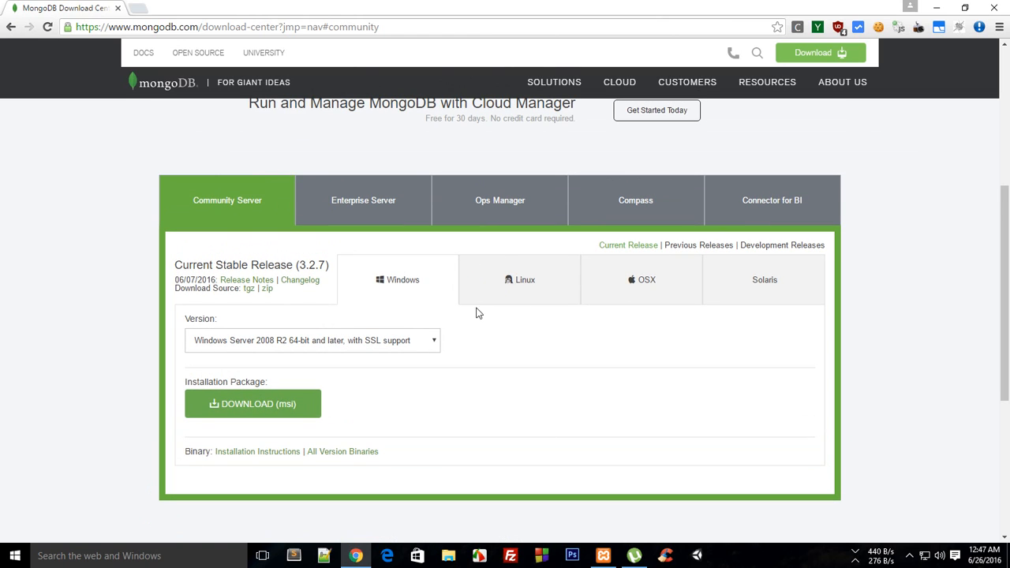
mouse_move(647, 288)
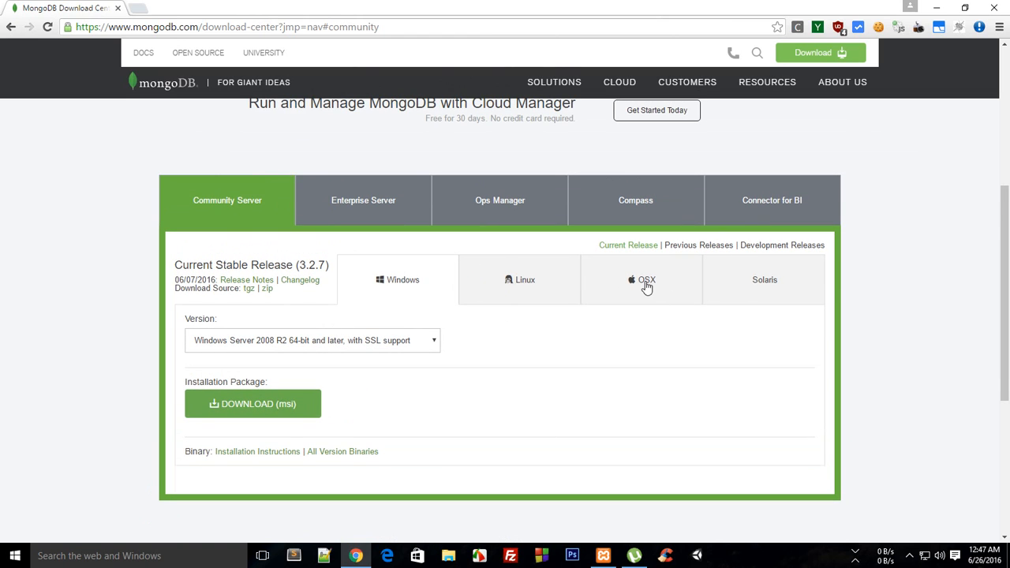
View the OS X and Solaris download options, then return to the Windows 3.2.7 msi
left_click(645, 284)
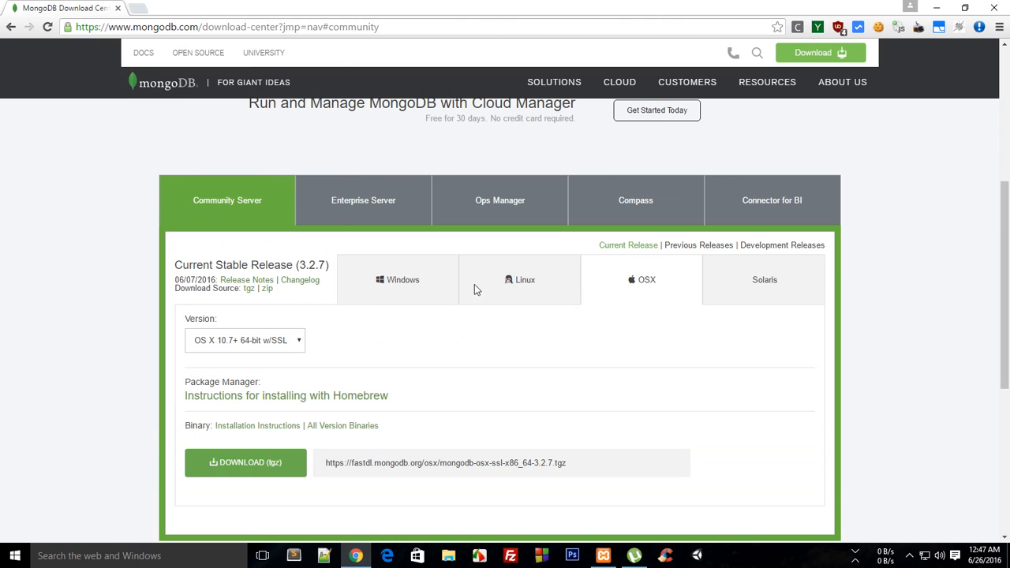
left_click(397, 280)
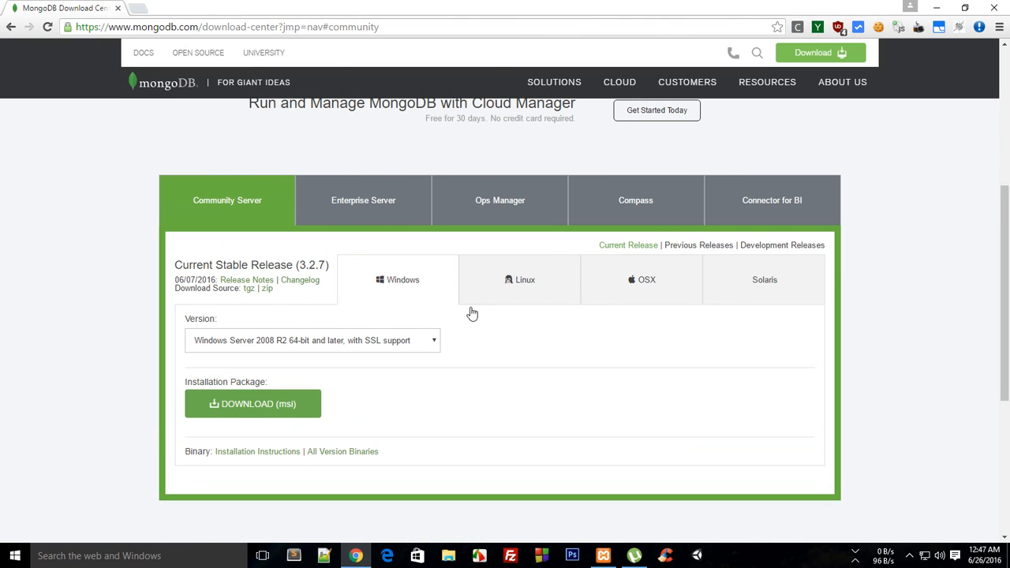
left_click(764, 280)
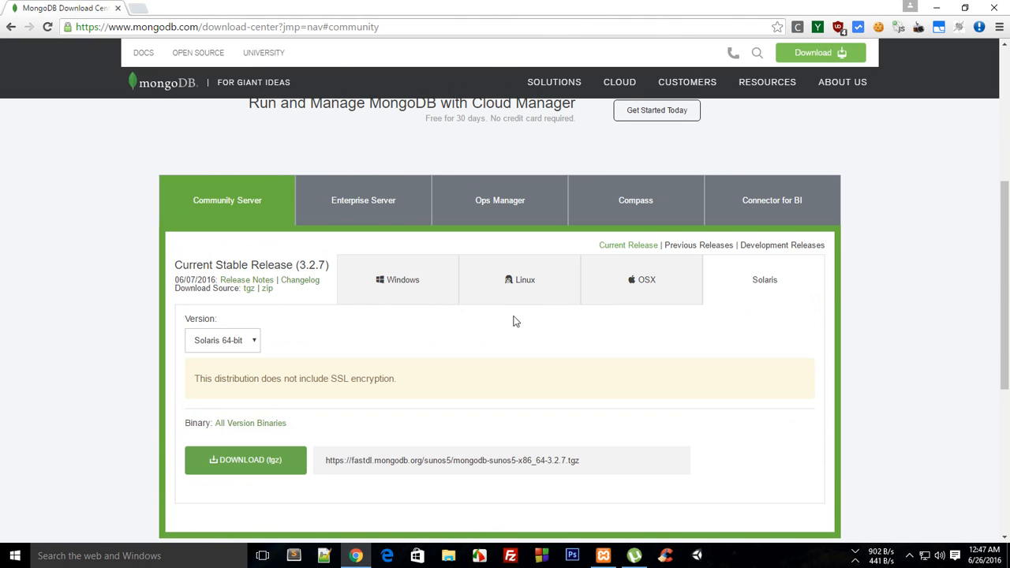
left_click(398, 280)
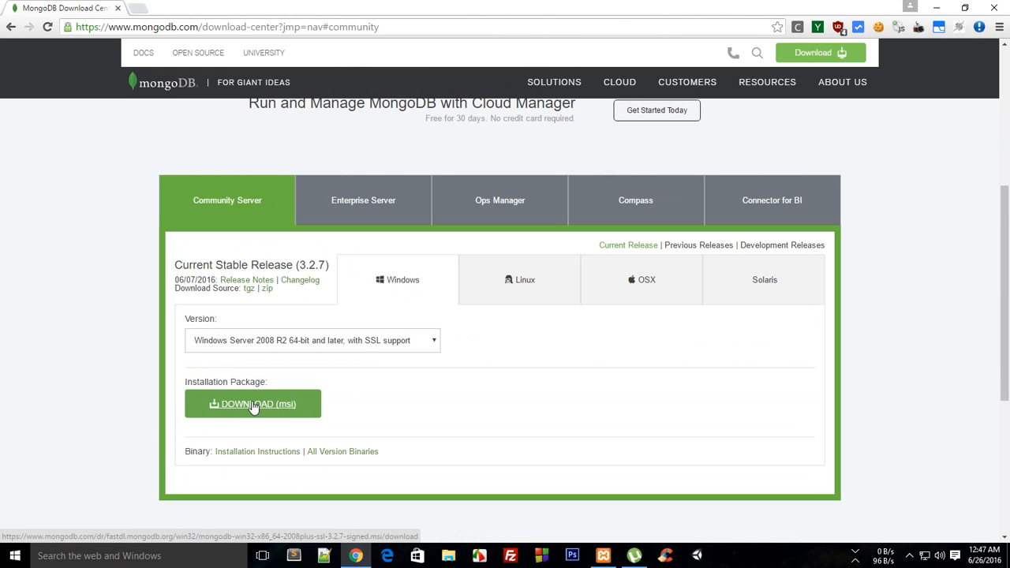
Download the MongoDB 3.2.7 Windows msi, cancelling the duplicate-file prompt, and reach the thank-you page
left_click(252, 404)
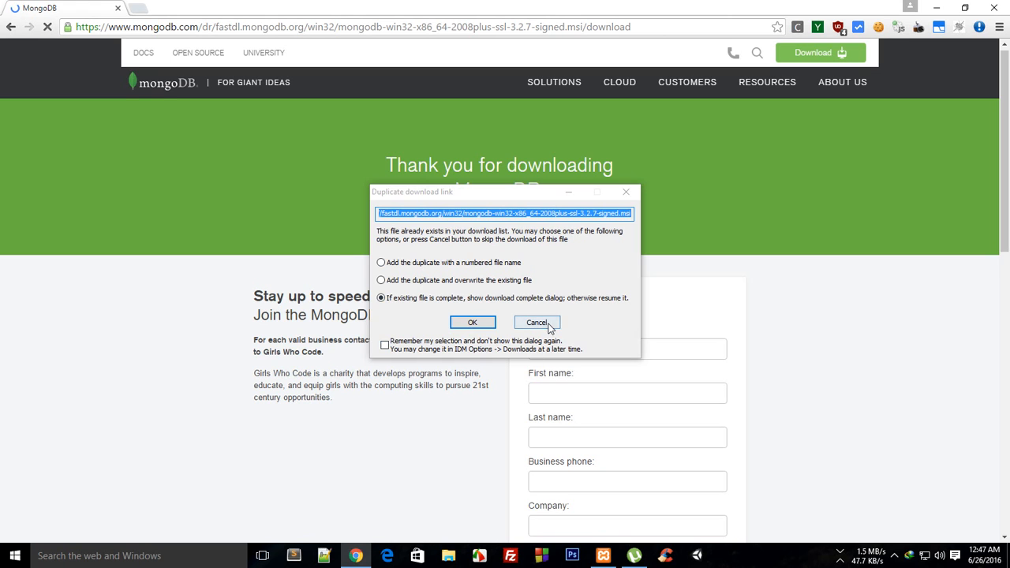
left_click(538, 322)
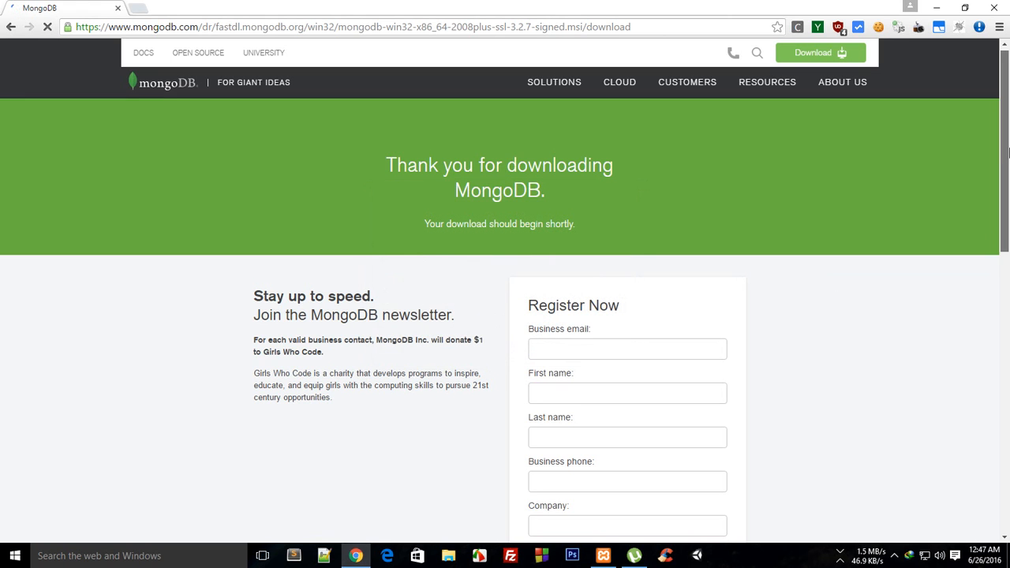
scroll("down", 3)
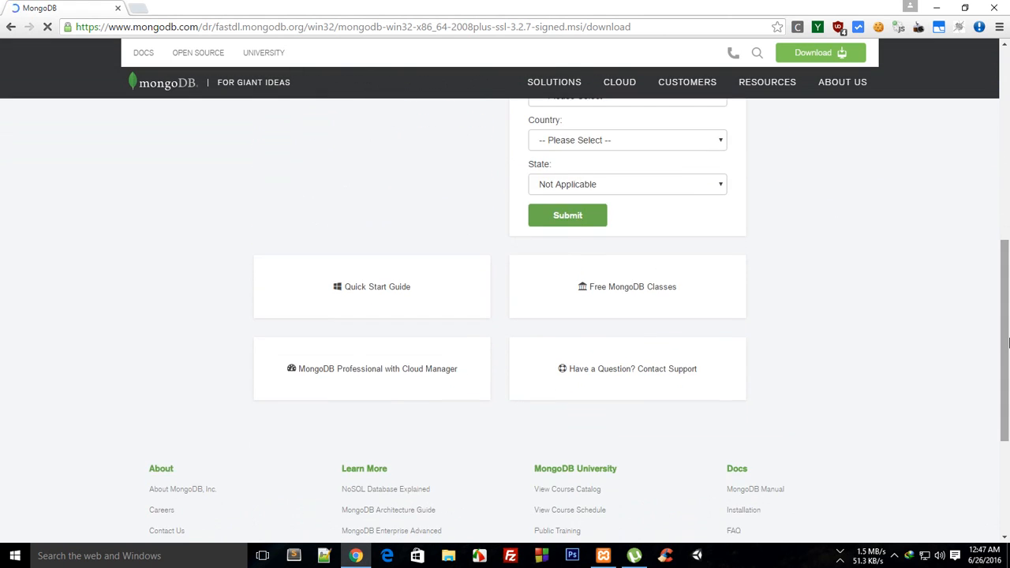
left_click(902, 553)
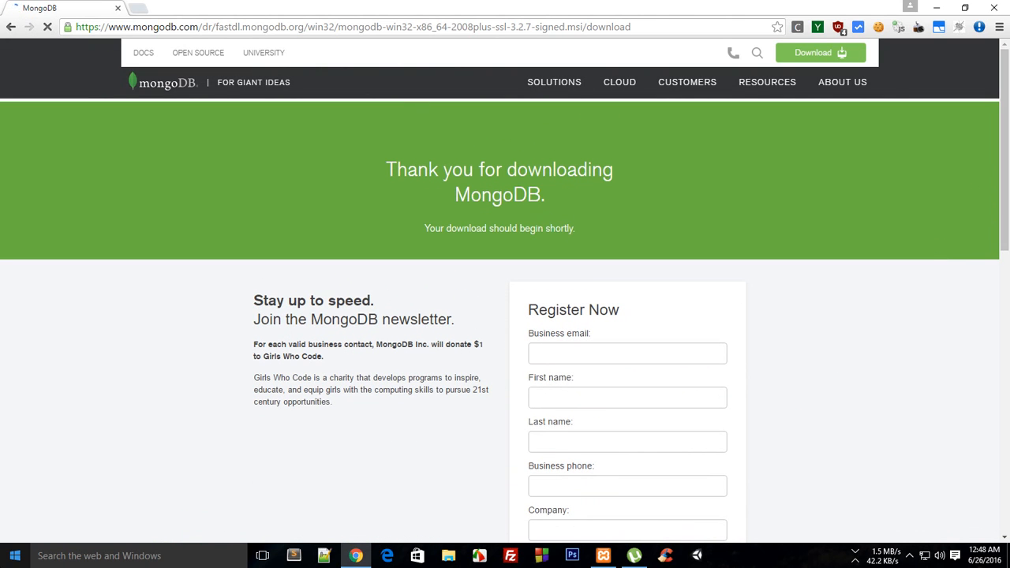
mouse_move(319, 312)
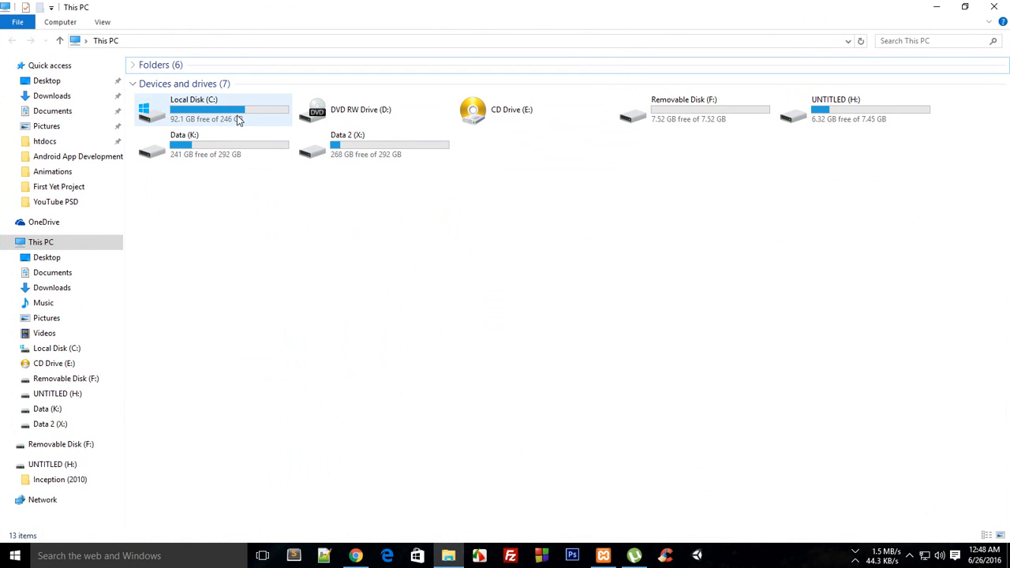
Open C:\Program Files\MongoDB\Server\3.2\bin and show its full path in the address bar
double_click(209, 109)
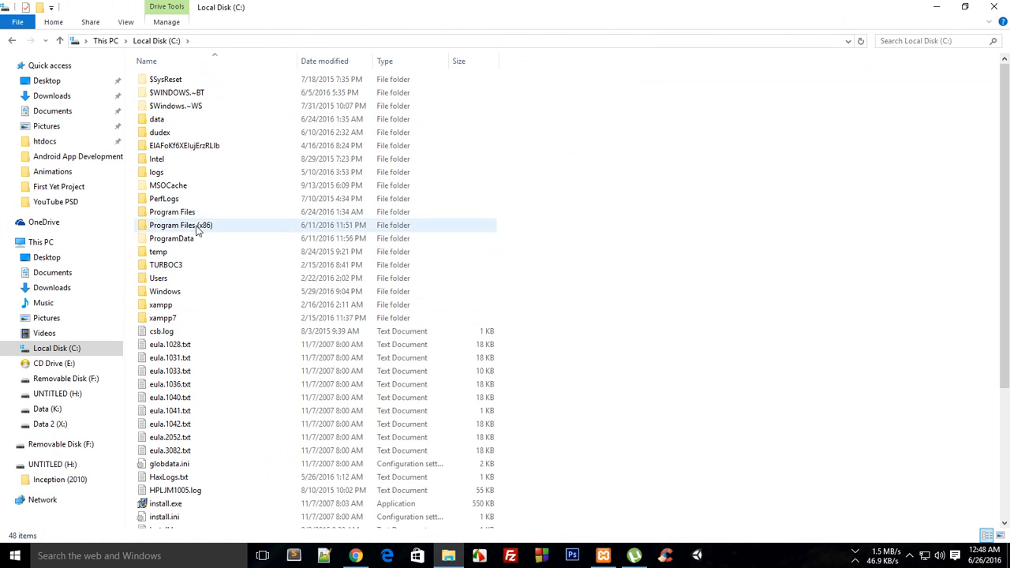
double_click(171, 211)
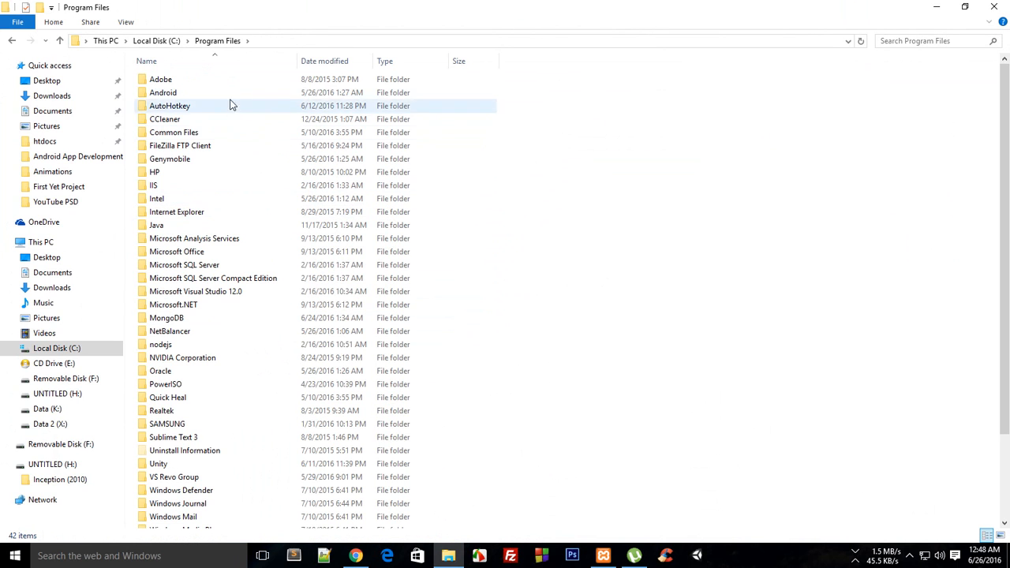
double_click(166, 317)
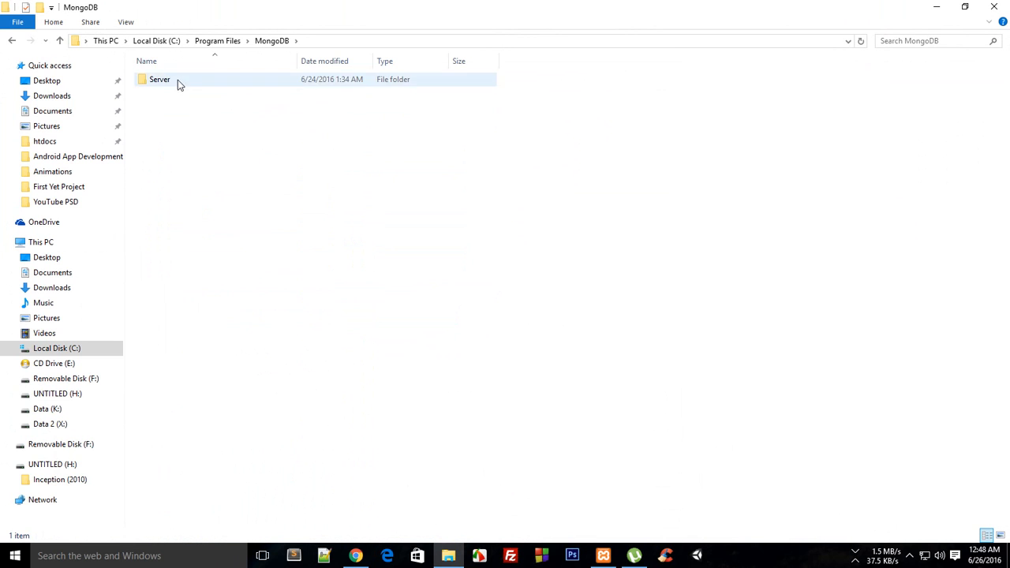
double_click(159, 78)
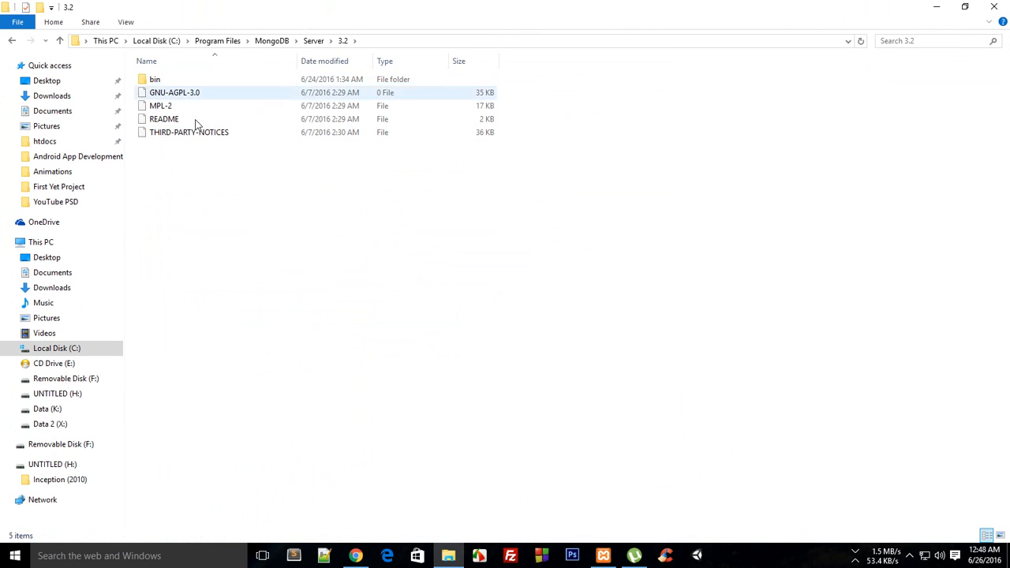
double_click(149, 79)
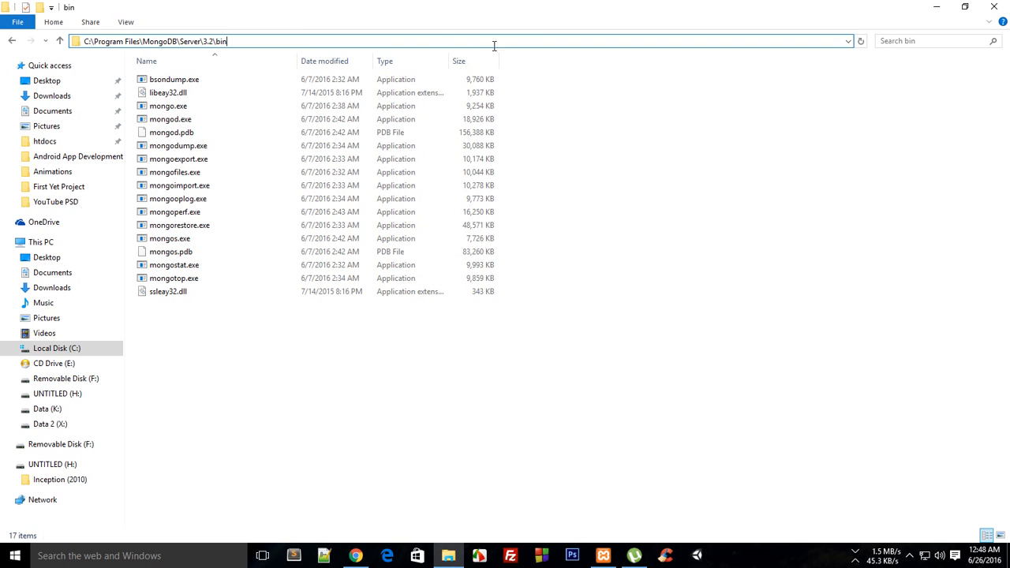
left_click(158, 42)
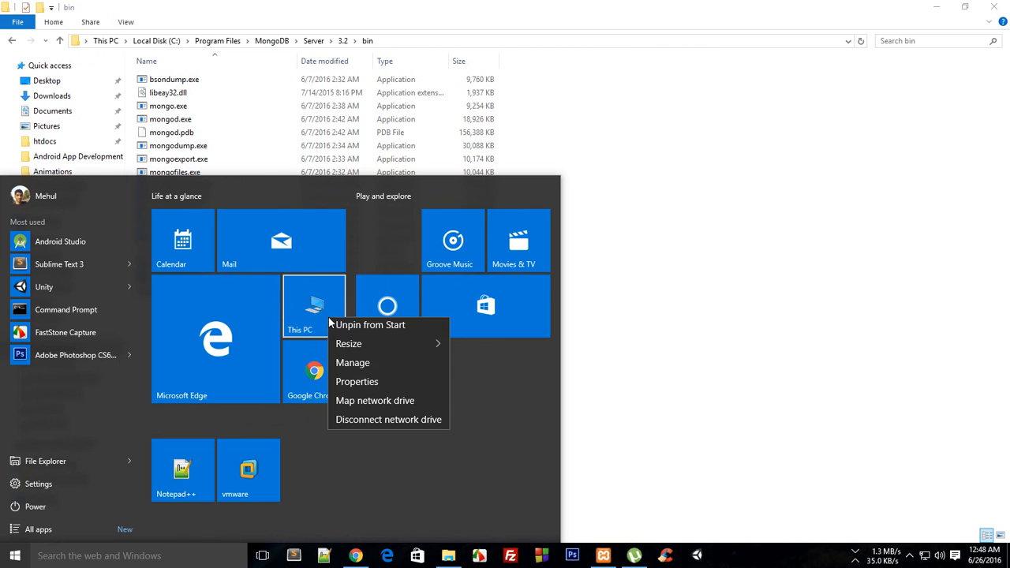
Inspect the user PATH in System Properties' Environment Variables, then cancel without changes
left_click(357, 382)
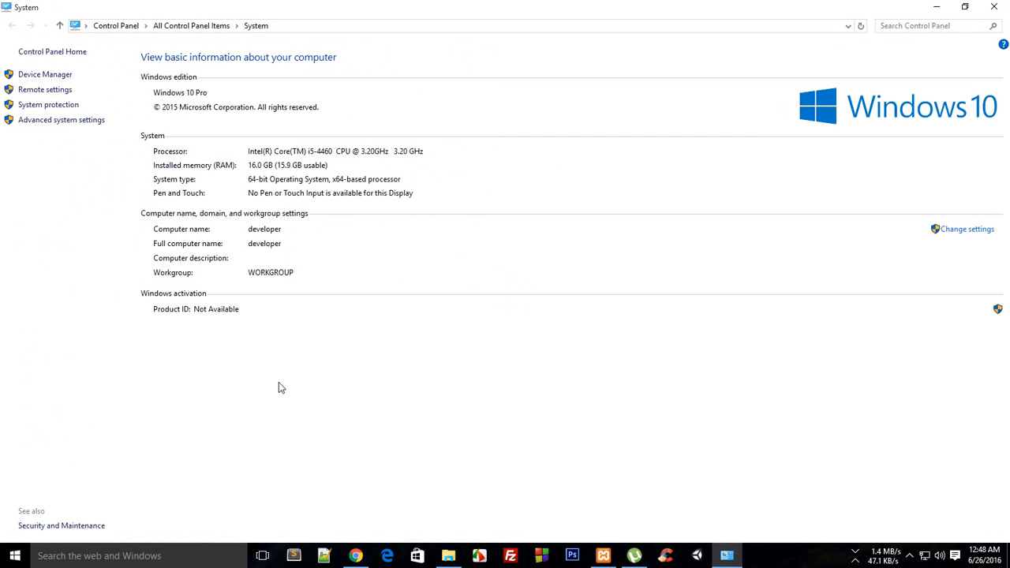
left_click(60, 119)
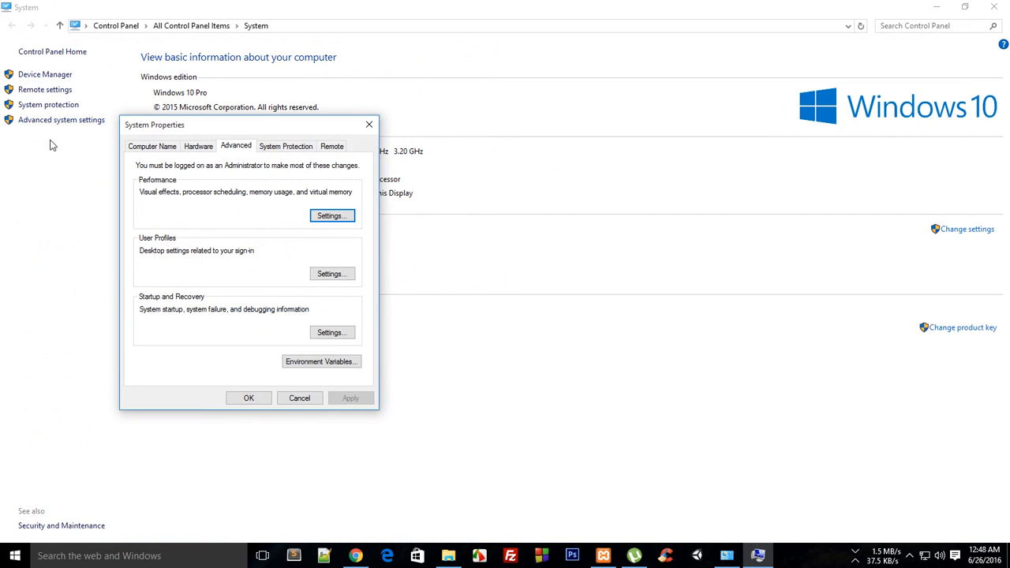
left_click(322, 361)
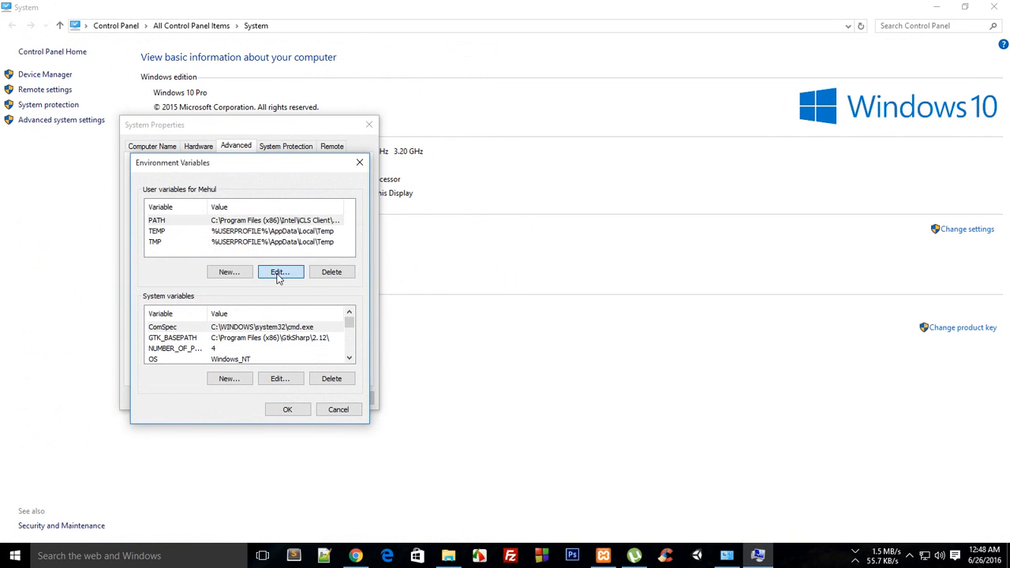
left_click(280, 272)
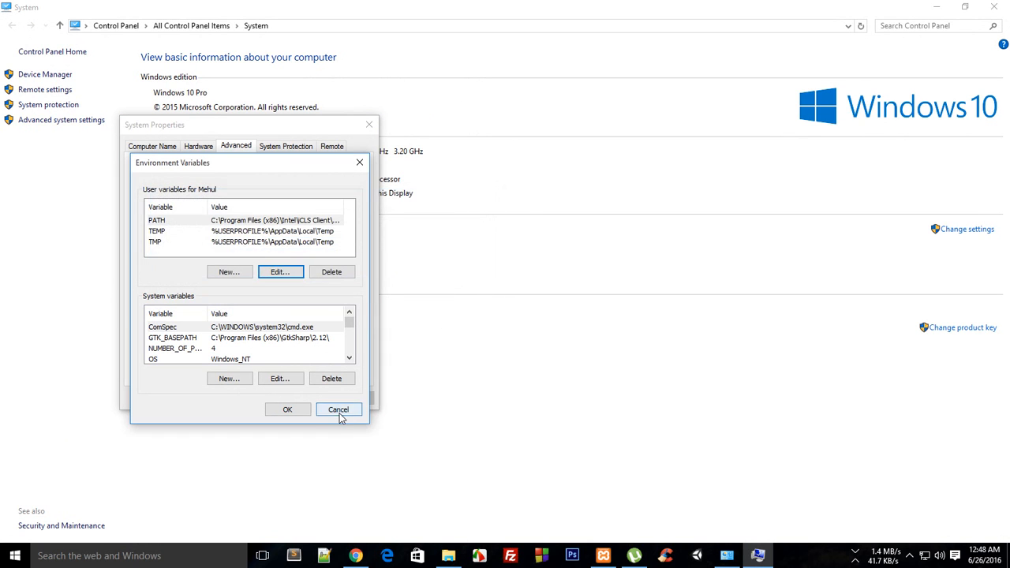
left_click(339, 409)
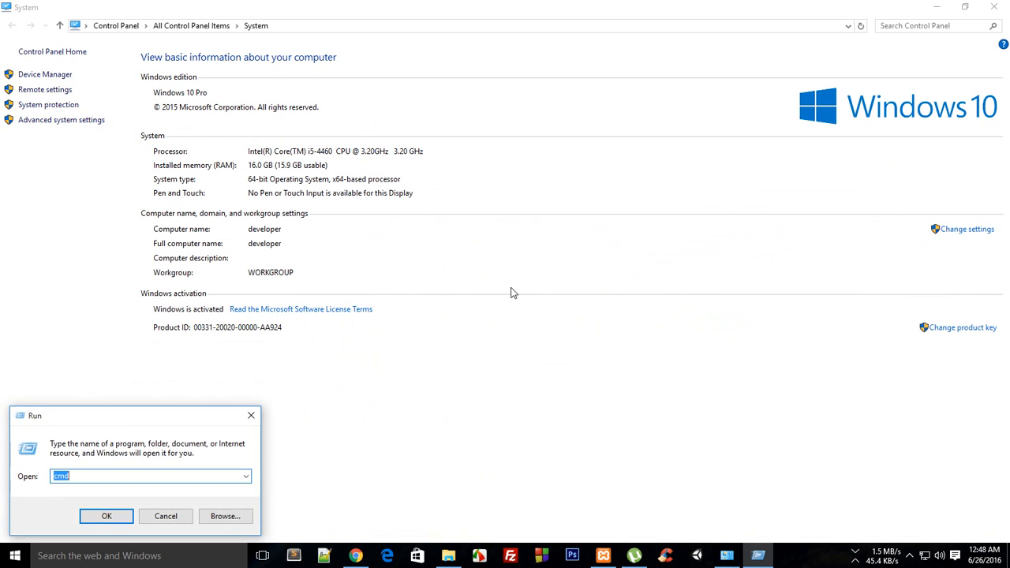
Run mongod in Command Prompt, confirm it listens on port 27017, then stop it with Ctrl+C
left_click(106, 516)
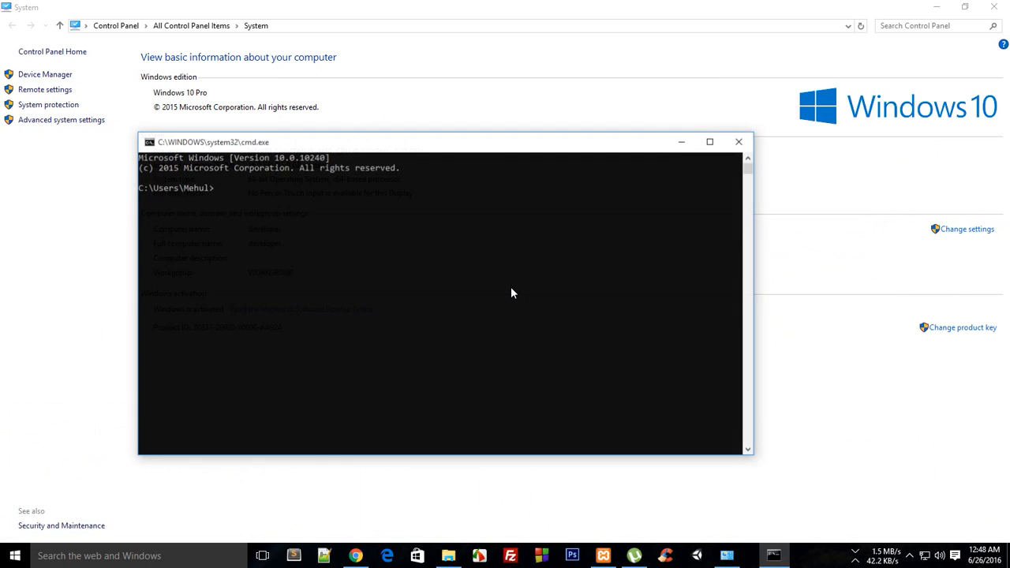
type("mo")
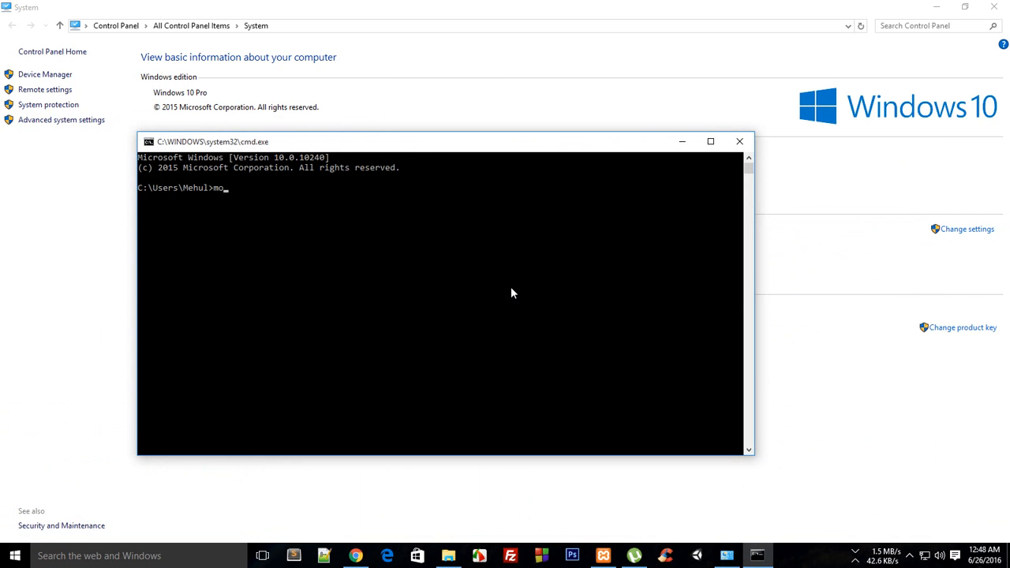
type("ngod")
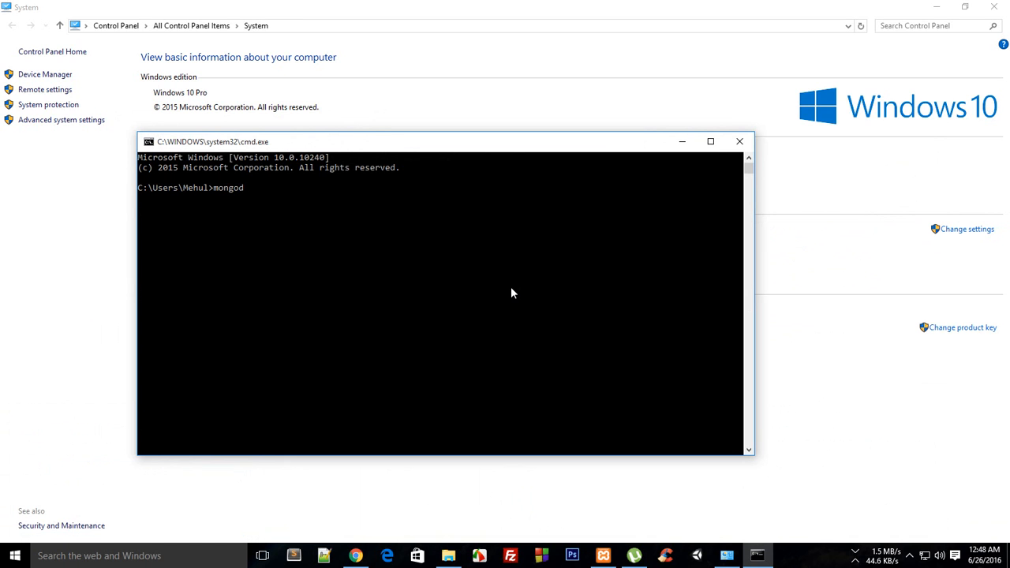
key("enter")
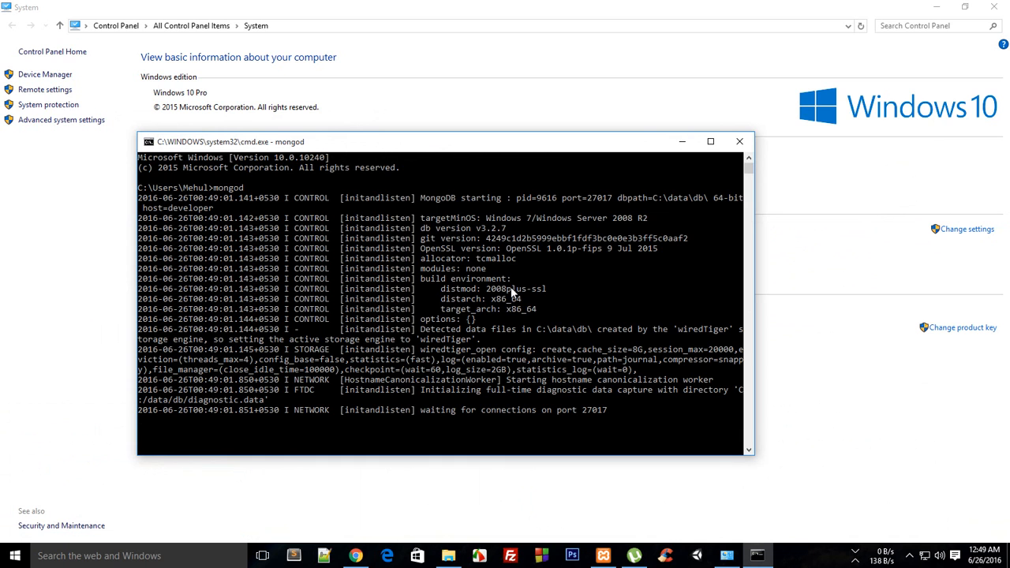
key("Ctrl+C")
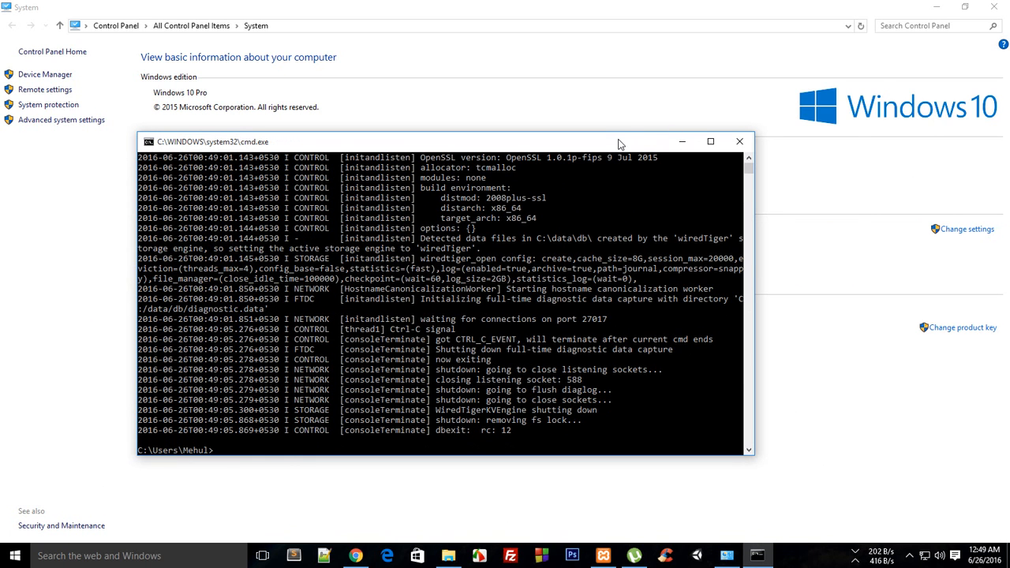
left_click(448, 556)
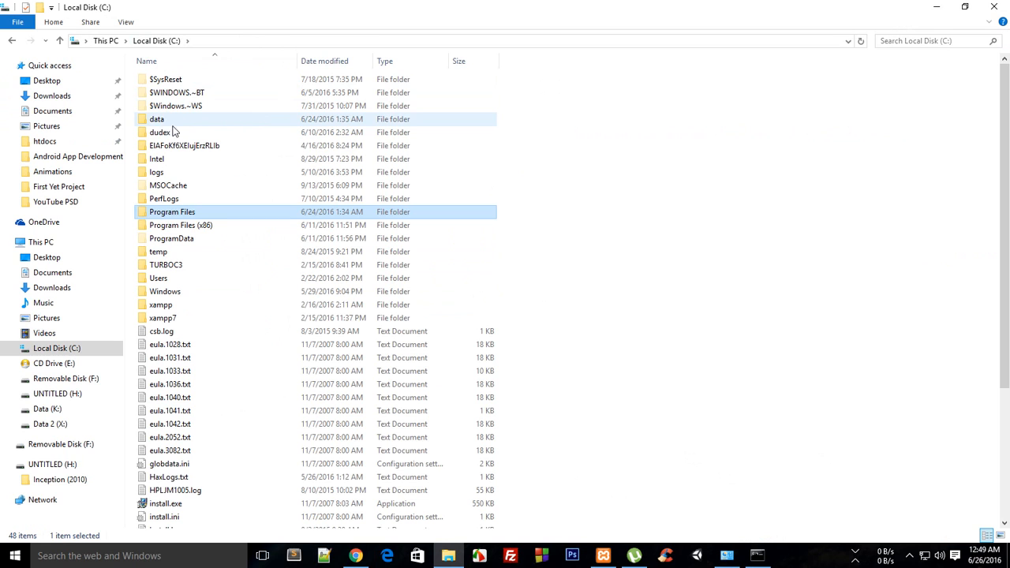
mouse_move(181, 119)
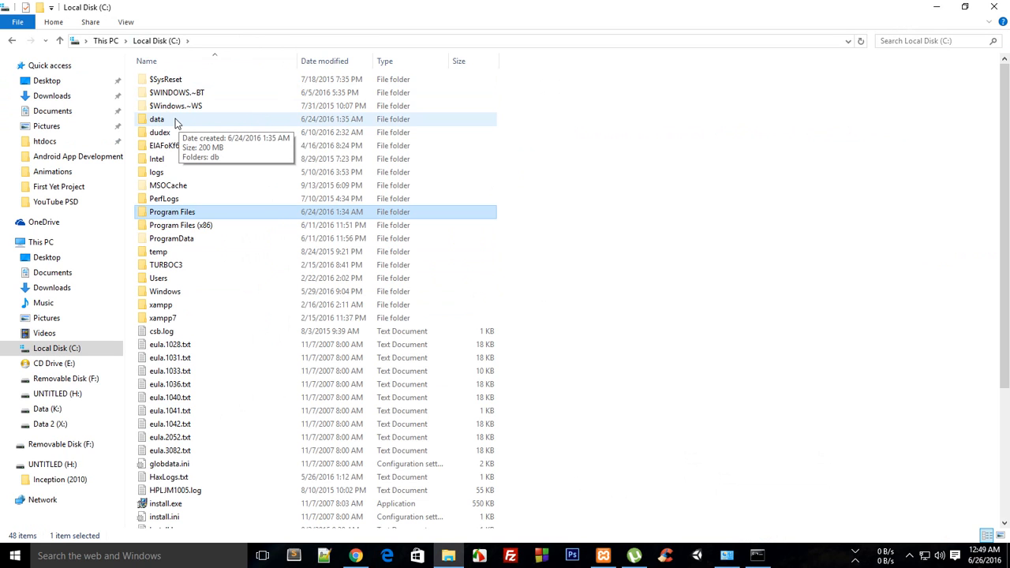
Browse C:\data\db twice to confirm the WiredTiger data files and journal are present
double_click(156, 120)
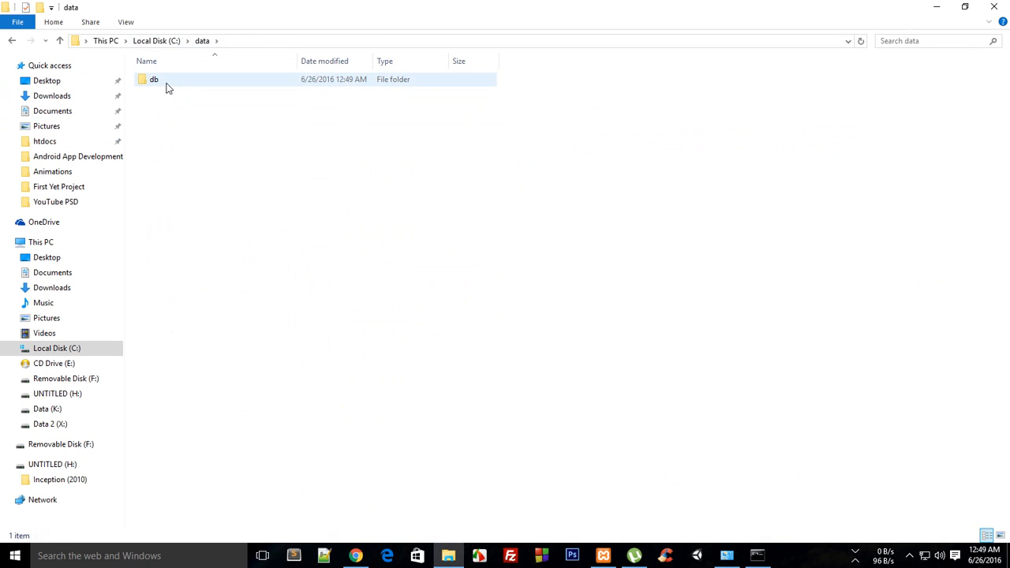
double_click(155, 80)
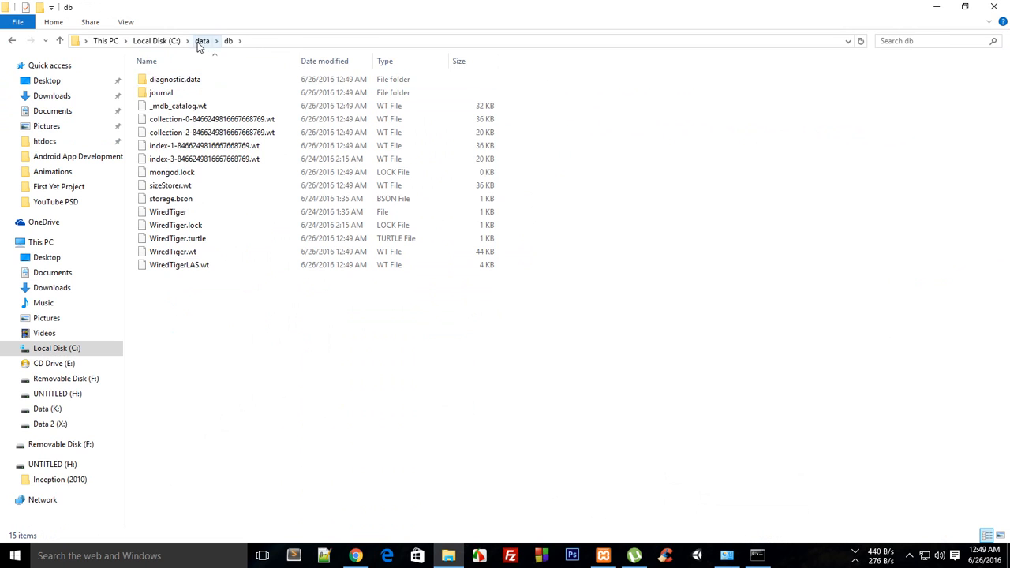
left_click(200, 44)
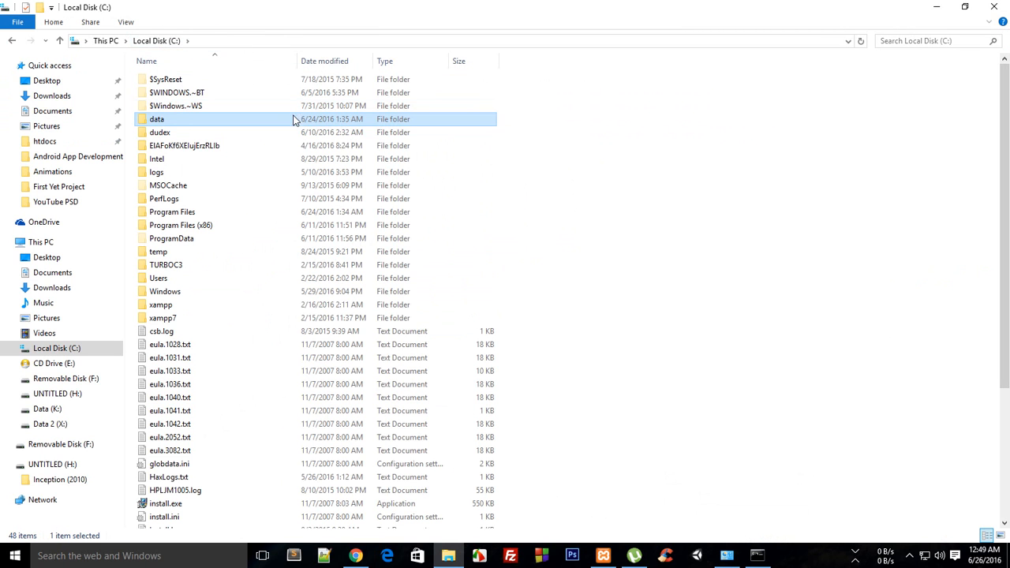
mouse_move(183, 125)
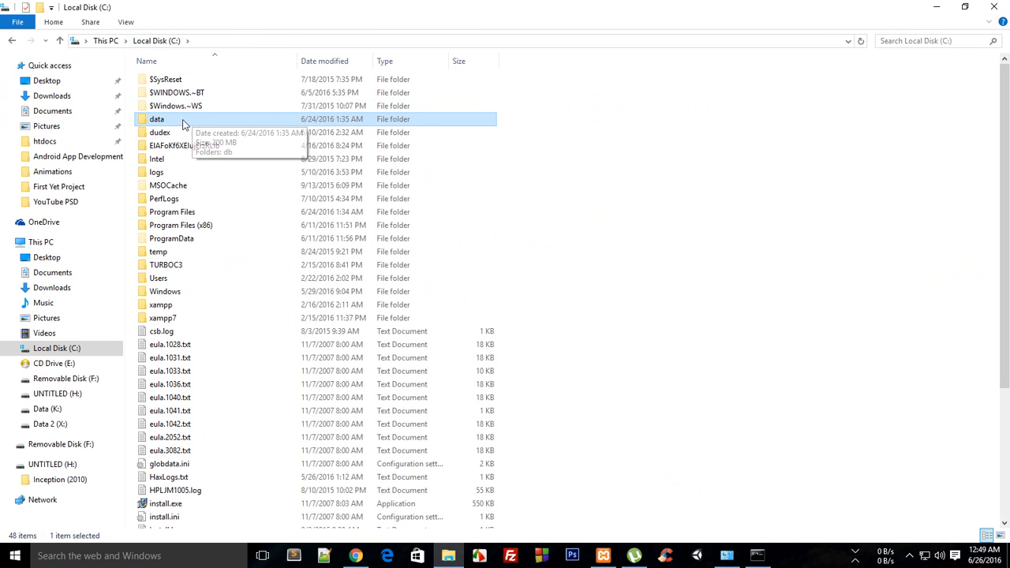
mouse_move(154, 61)
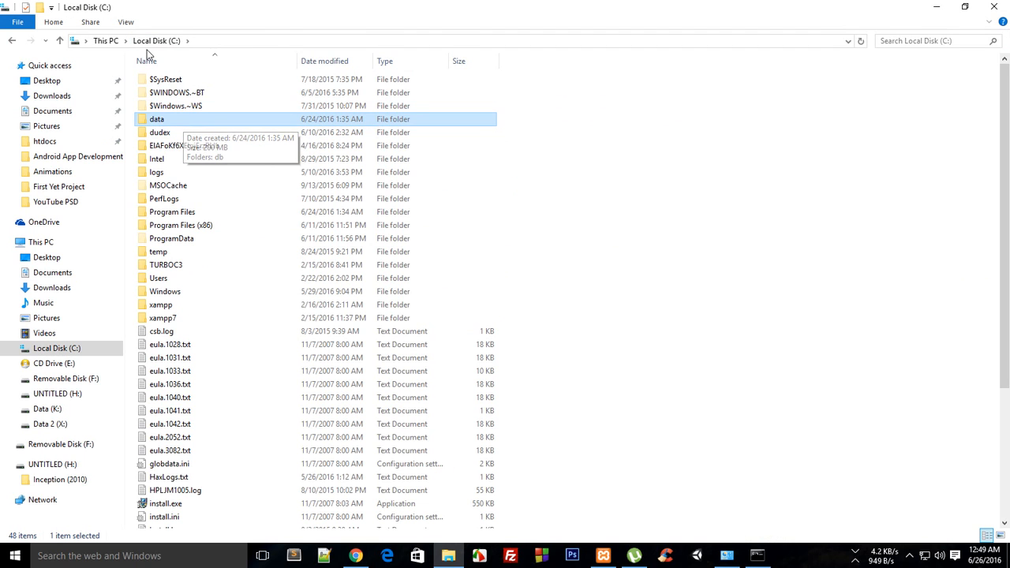
double_click(156, 118)
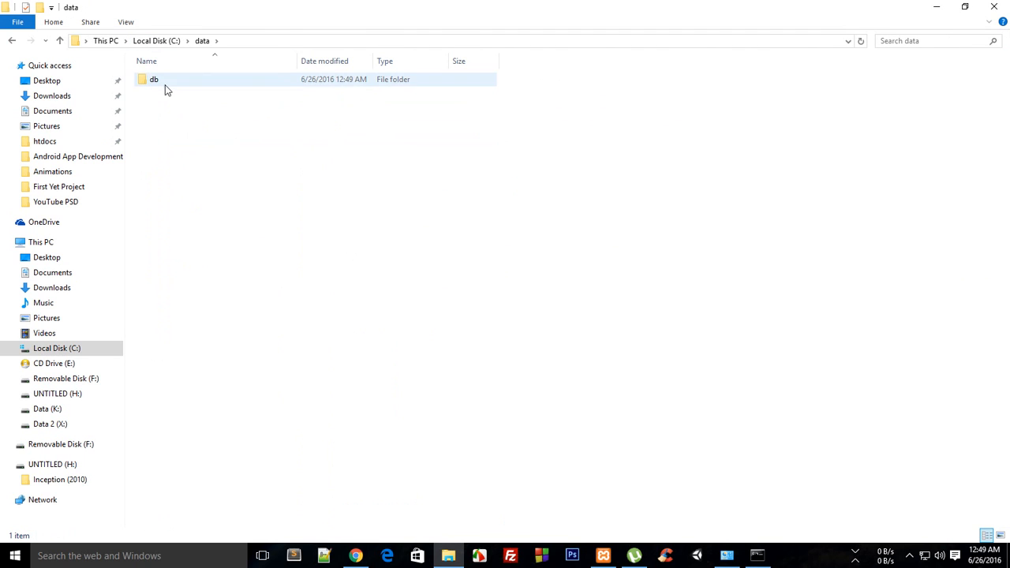
double_click(156, 82)
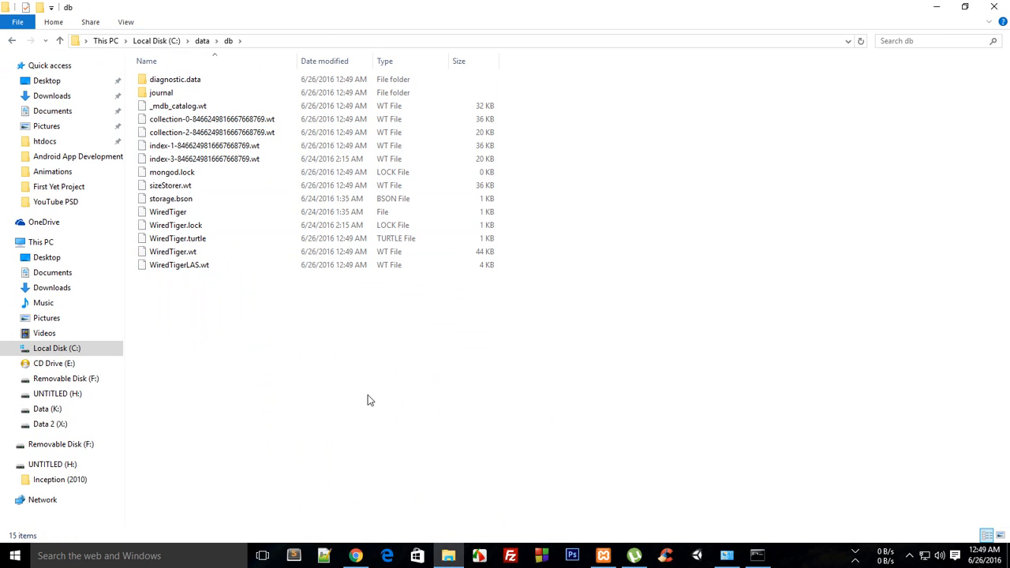
key("ctrl+a")
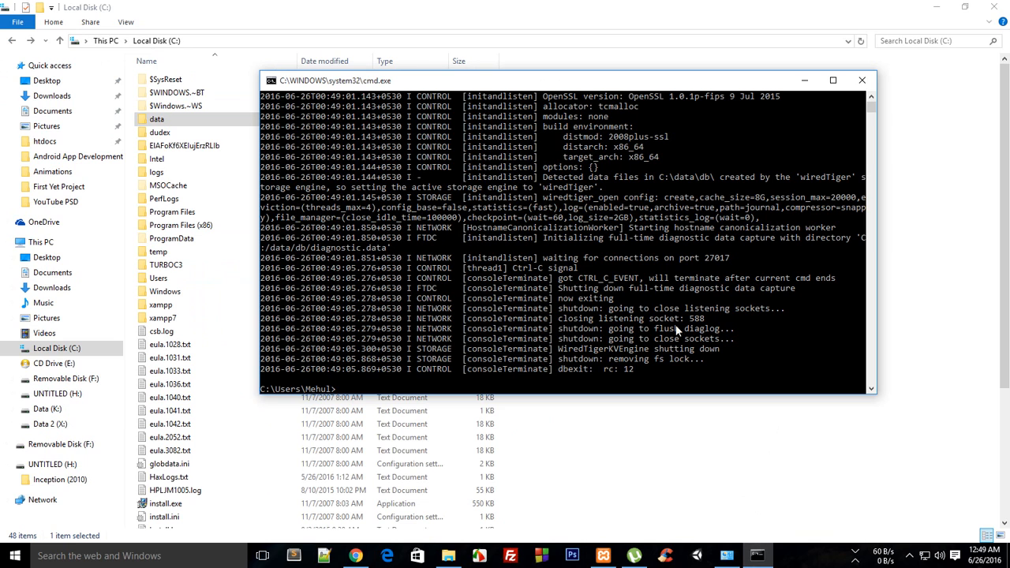
Start typing cls to clear the Command Prompt output
type("cl")
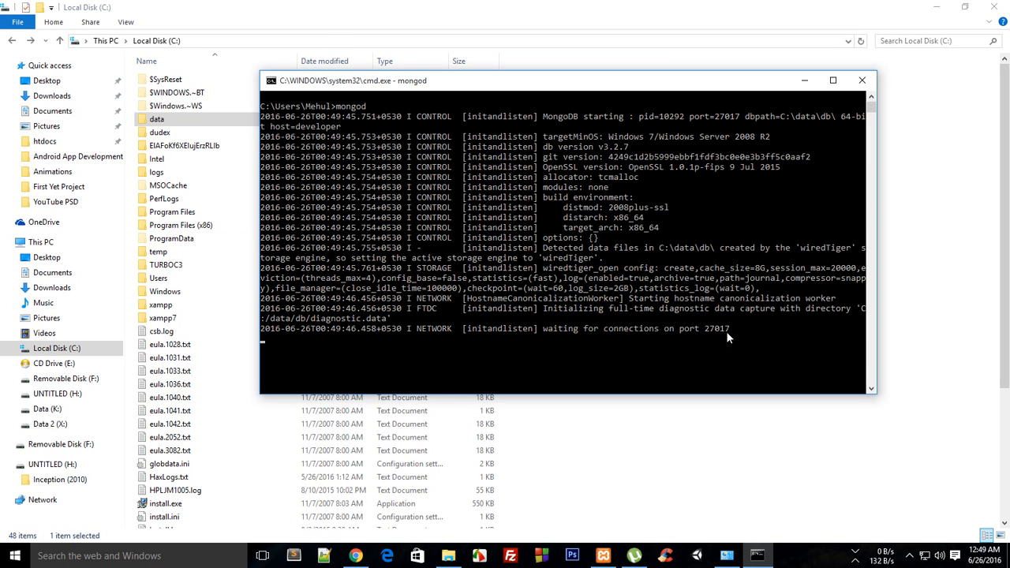
mouse_move(755, 336)
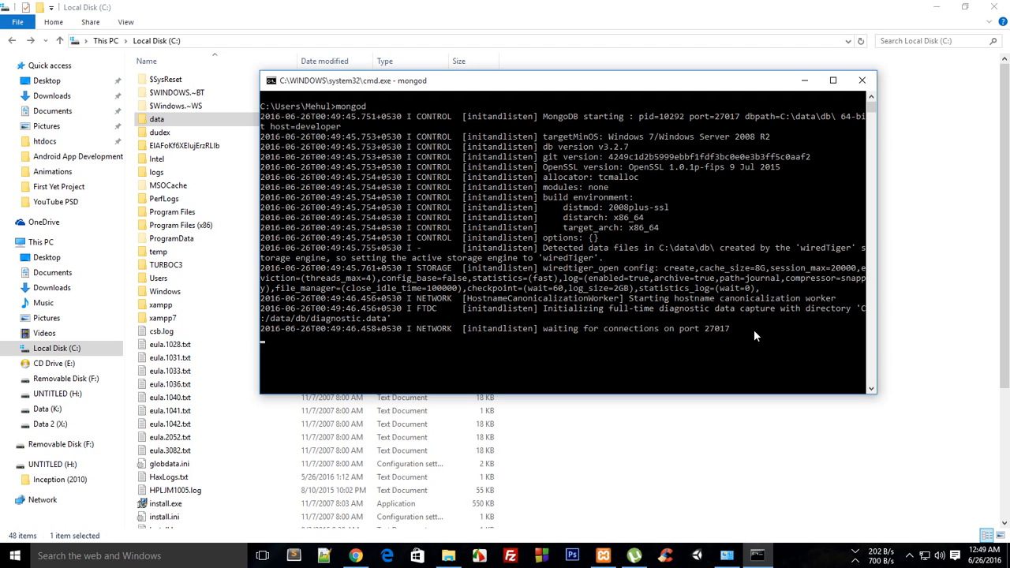
mouse_move(718, 316)
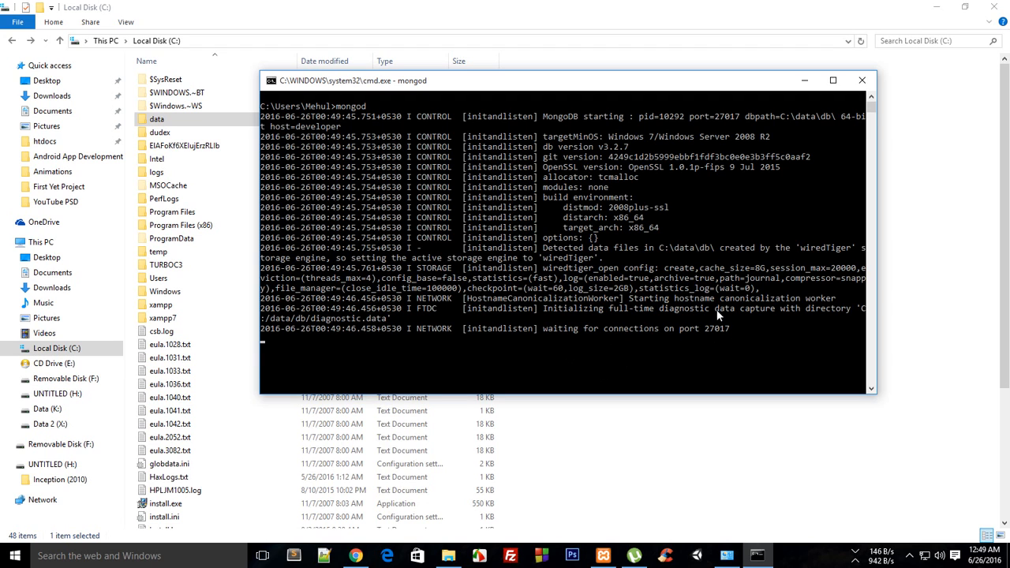